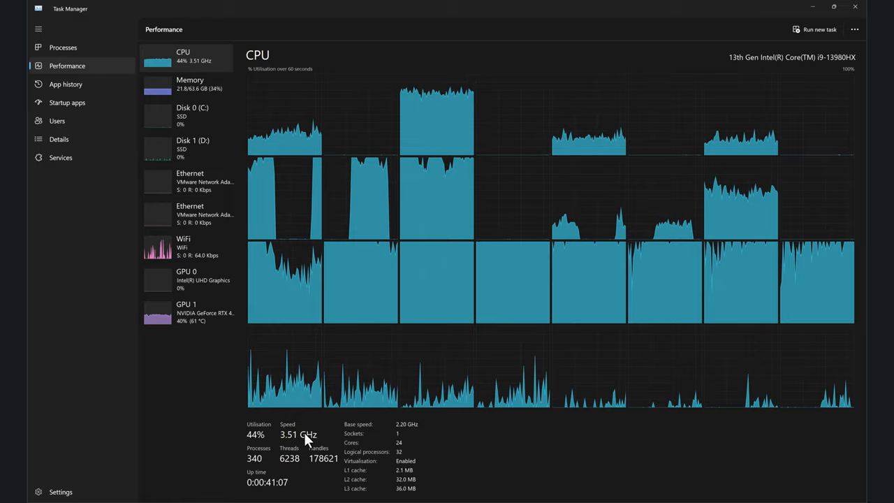
Step: Scroll through the page, then view the Intel ARK Core i9-13980HX specs page (8 P-cores, 16 E-cores)
{"action": "left_click", "coordinate": [203, 10]}
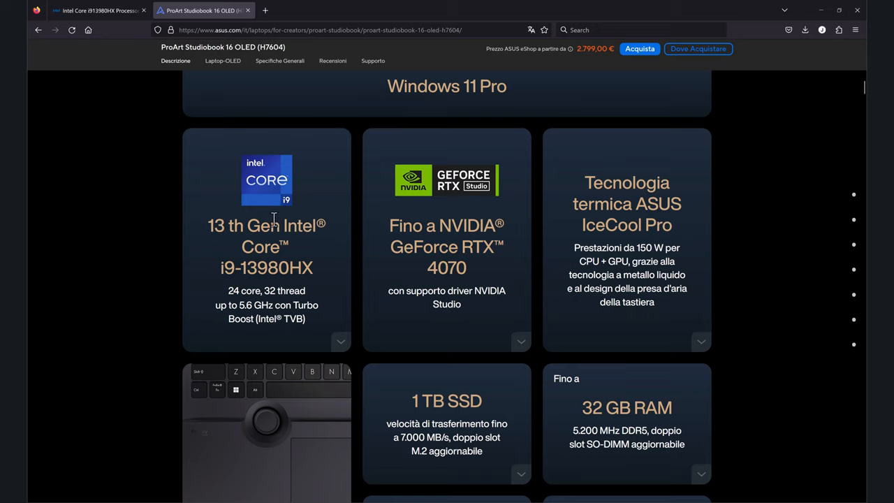
{"action": "mouse_move", "coordinate": [199, 229]}
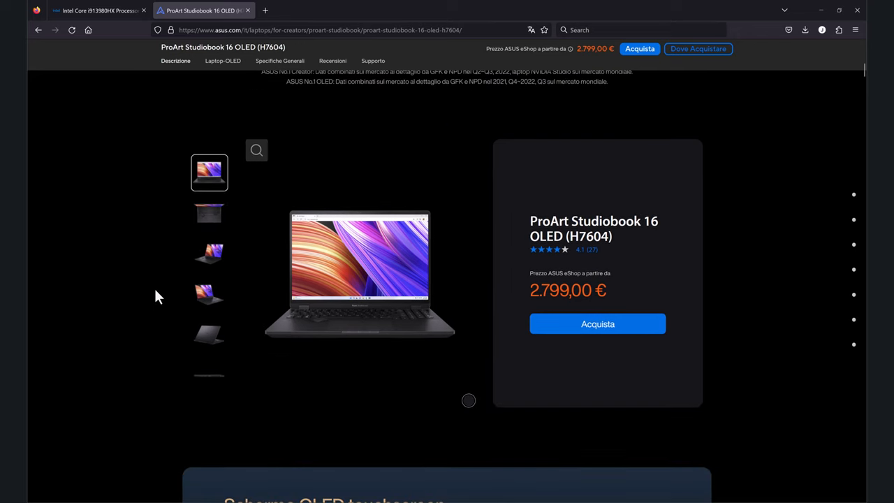
{"action": "scroll", "scroll_direction": "down", "scroll_amount": 3}
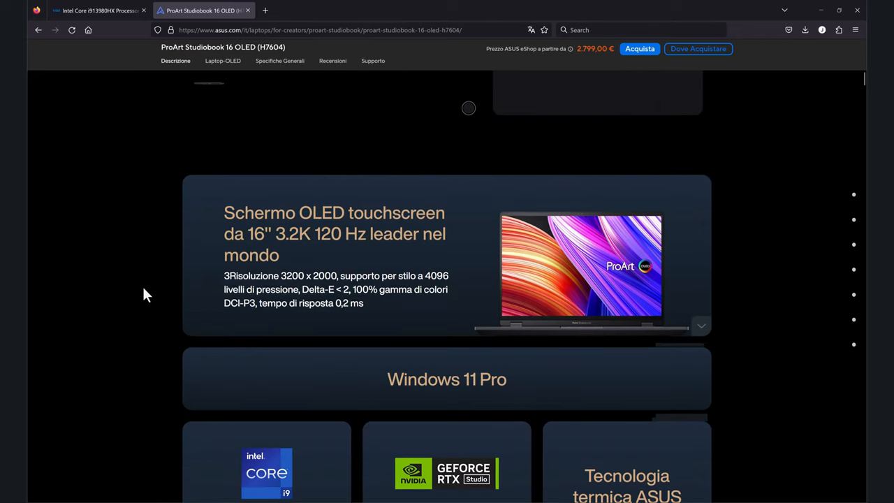
{"action": "scroll", "scroll_direction": "down", "scroll_amount": 3}
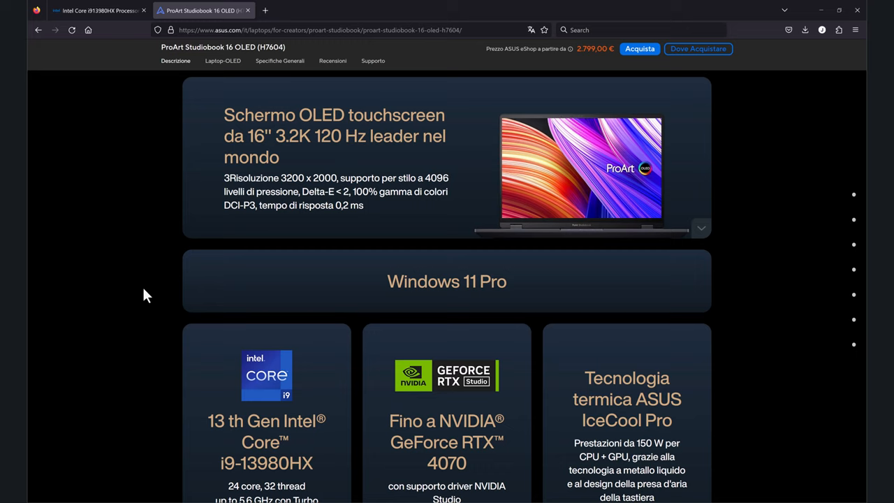
{"action": "mouse_move", "coordinate": [433, 230]}
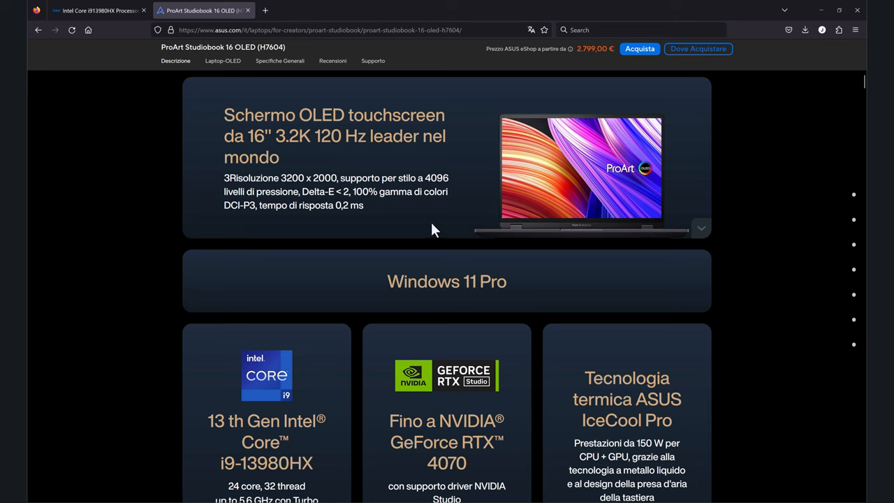
{"action": "left_click", "coordinate": [98, 10]}
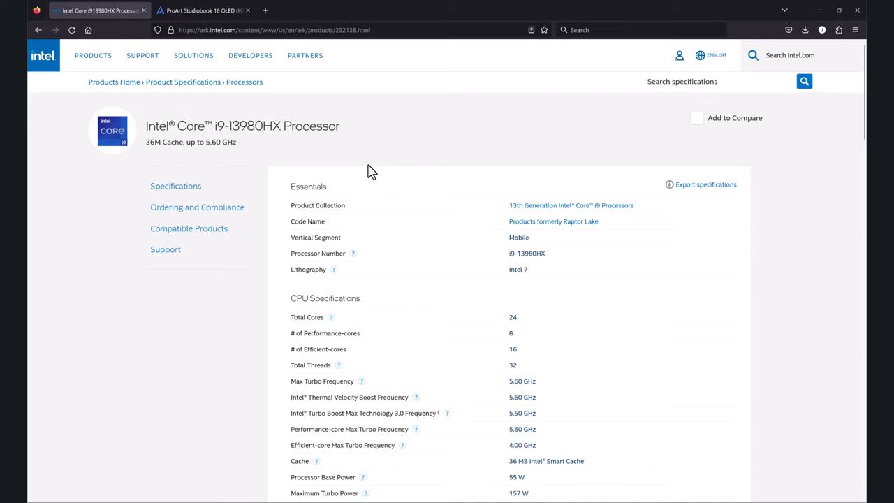
{"action": "mouse_move", "coordinate": [285, 116]}
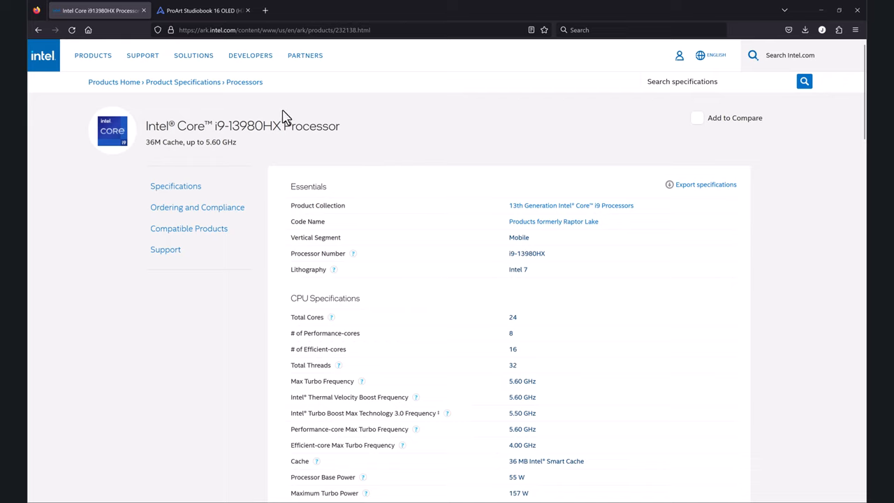
{"action": "mouse_move", "coordinate": [316, 169]}
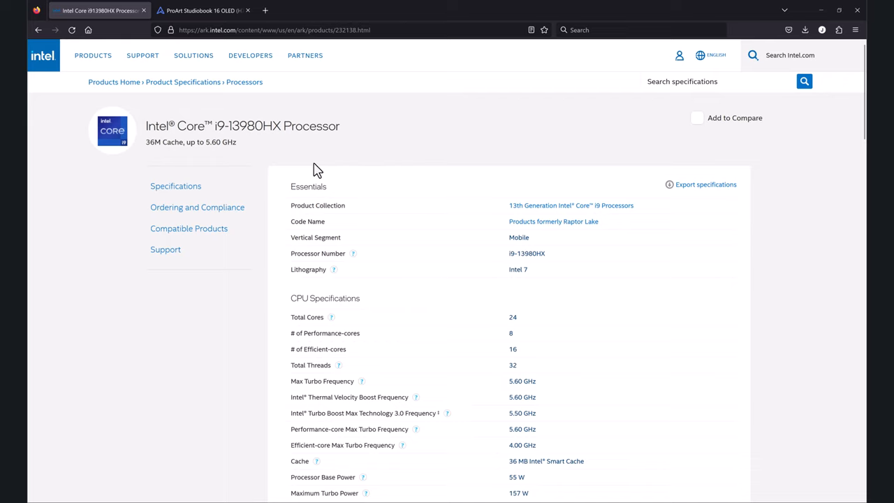
{"action": "mouse_move", "coordinate": [241, 156]}
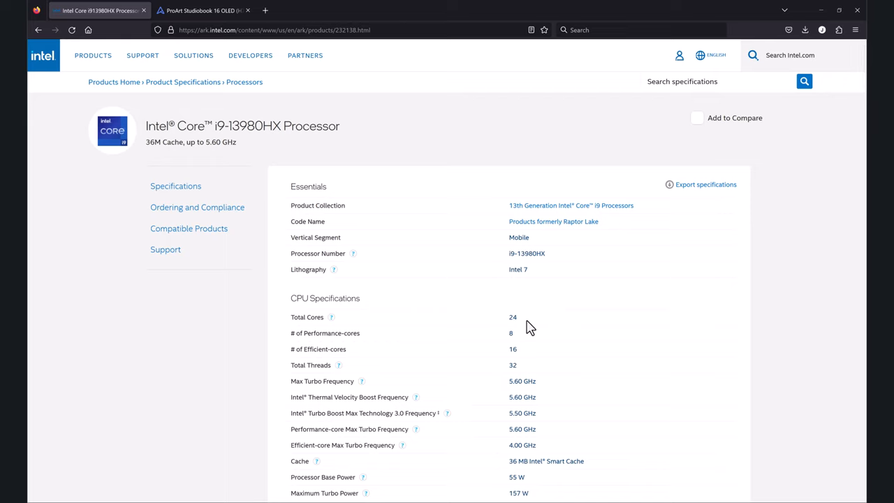
{"action": "mouse_move", "coordinate": [564, 291]}
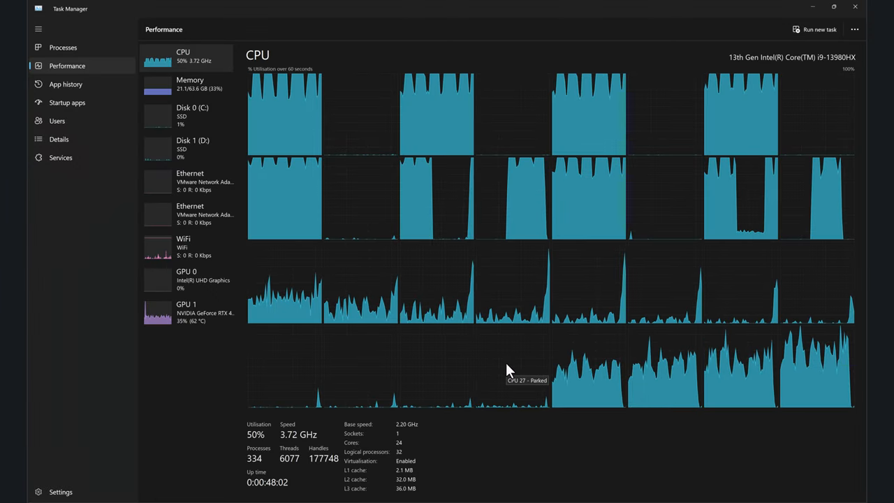
{"action": "mouse_move", "coordinate": [559, 394]}
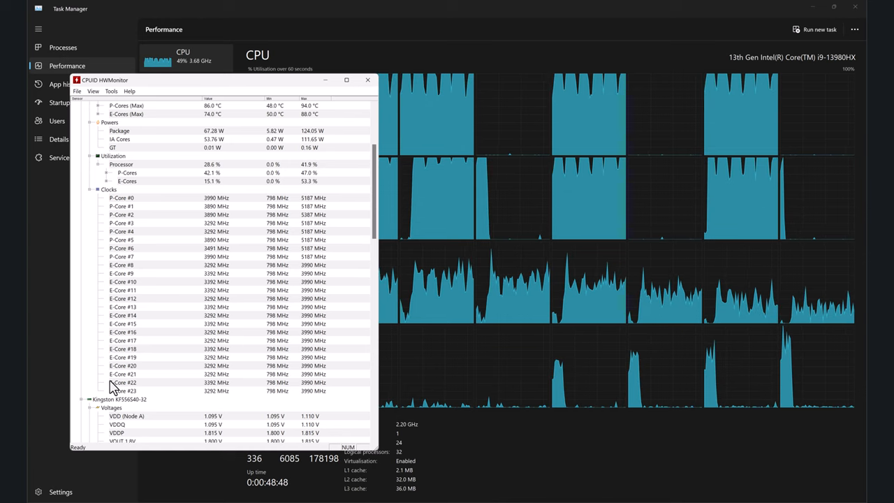
{"action": "mouse_move", "coordinate": [141, 342]}
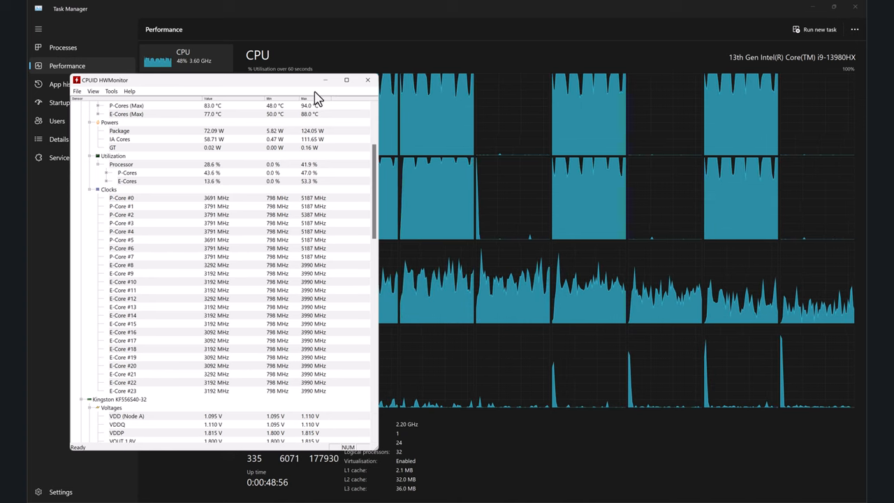
Step: Minimize HWMonitor to reveal Task Manager's per-core CPU graphs at 48% utilisation
{"action": "left_click", "coordinate": [368, 79]}
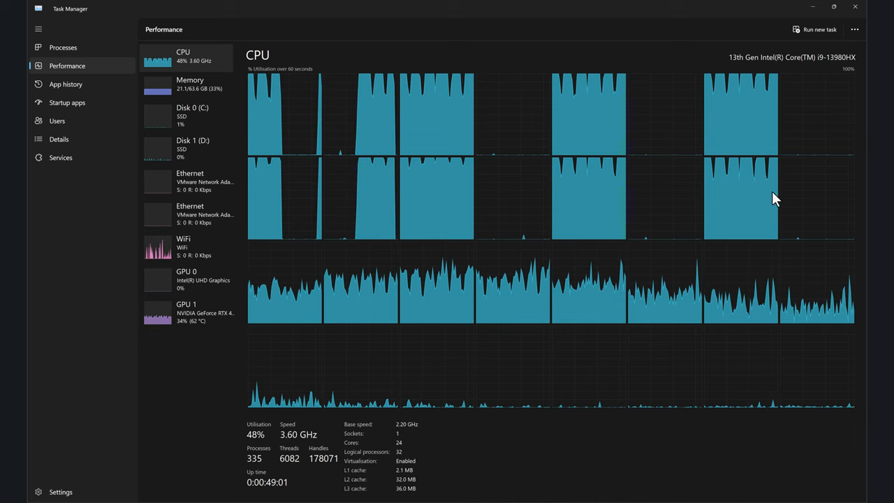
{"action": "mouse_move", "coordinate": [650, 282]}
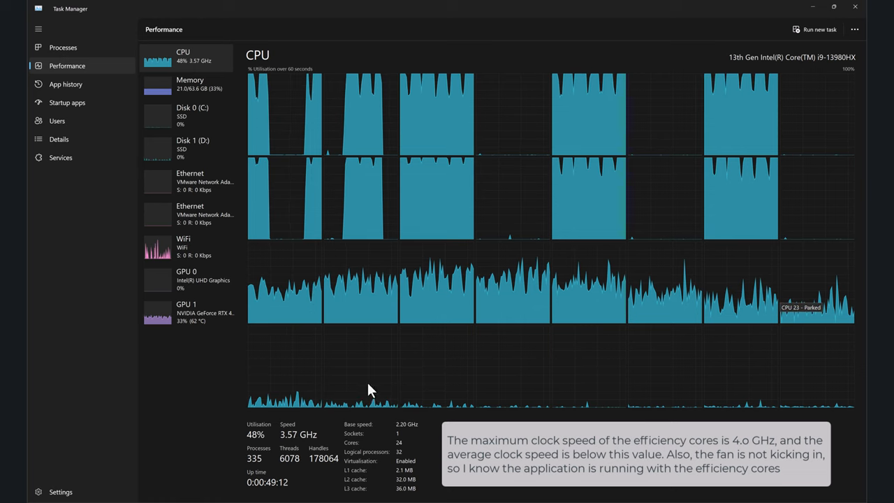
{"action": "mouse_move", "coordinate": [261, 419]}
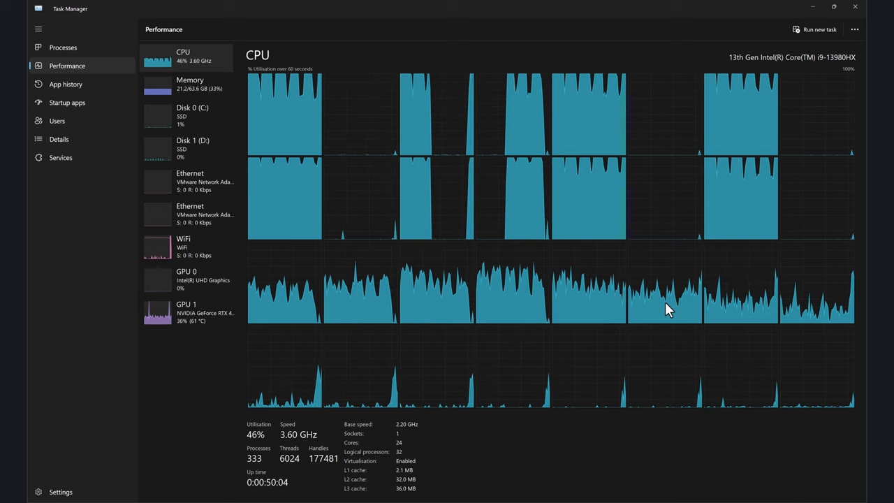
{"action": "mouse_move", "coordinate": [272, 142]}
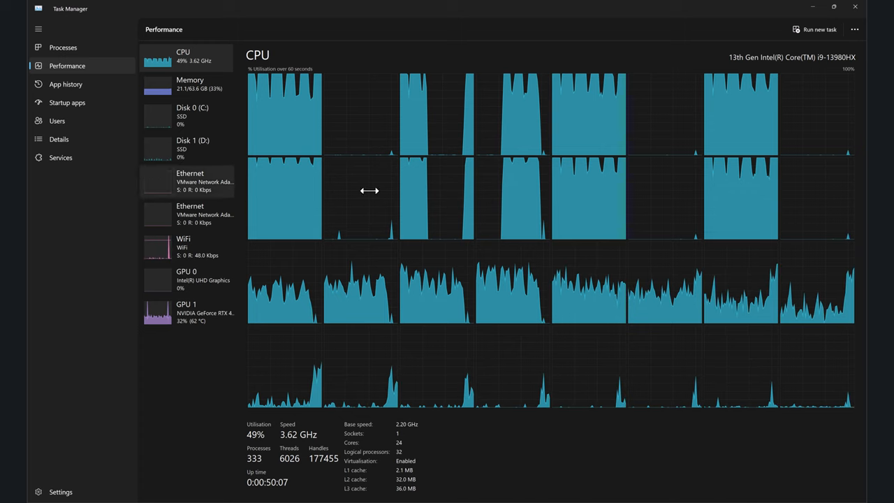
{"action": "mouse_move", "coordinate": [676, 189]}
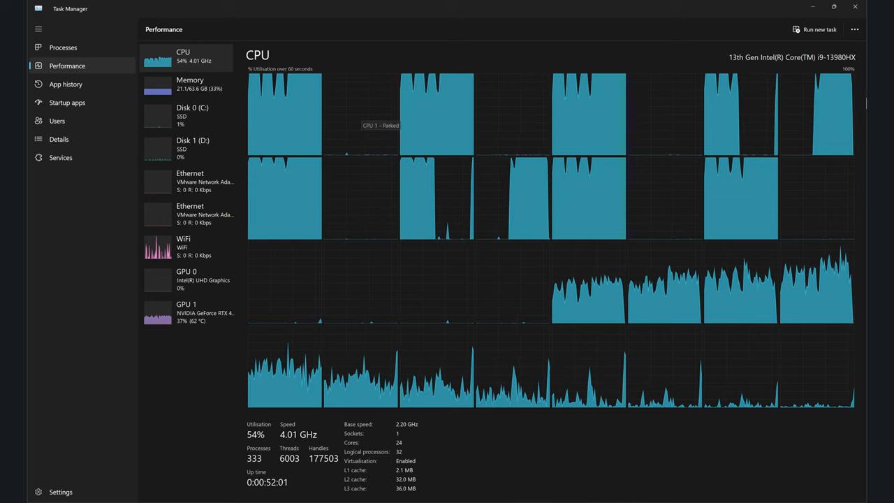
{"action": "mouse_move", "coordinate": [549, 208]}
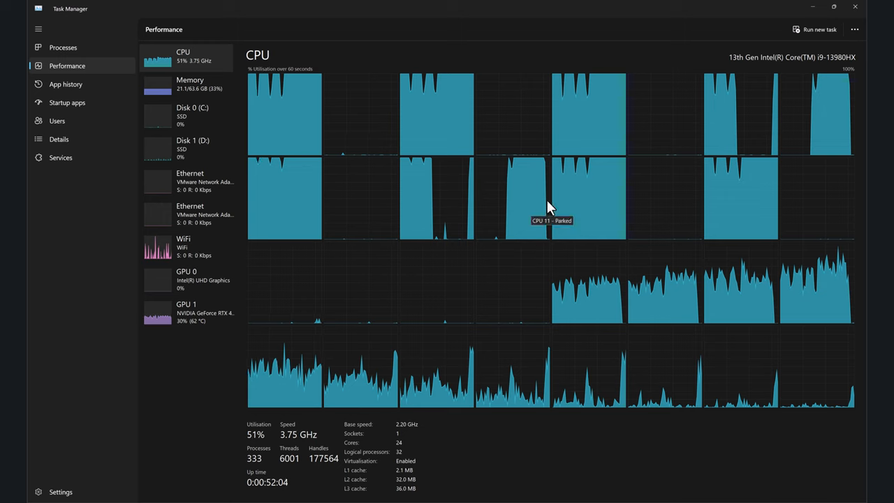
{"action": "mouse_move", "coordinate": [454, 294]}
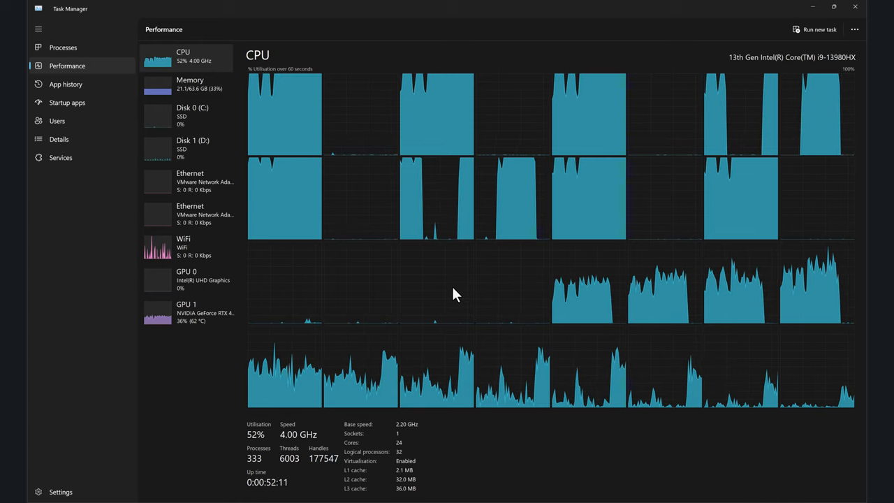
{"action": "mouse_move", "coordinate": [743, 201]}
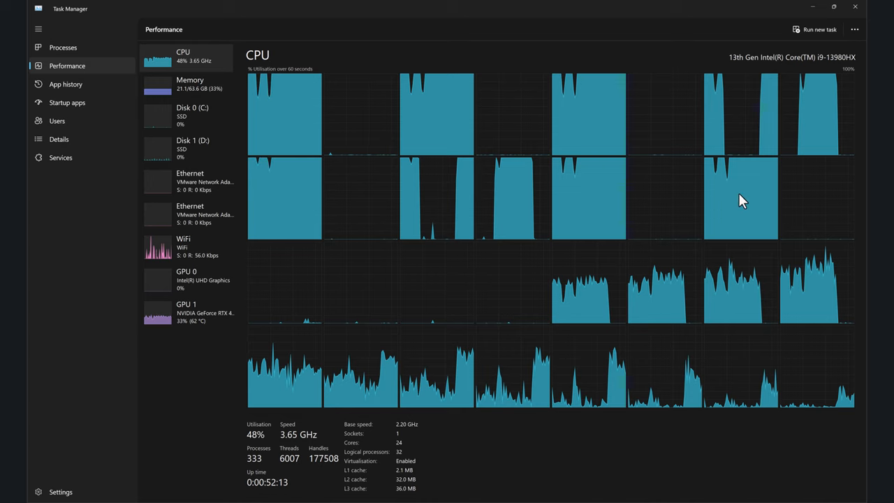
{"action": "mouse_move", "coordinate": [587, 114]}
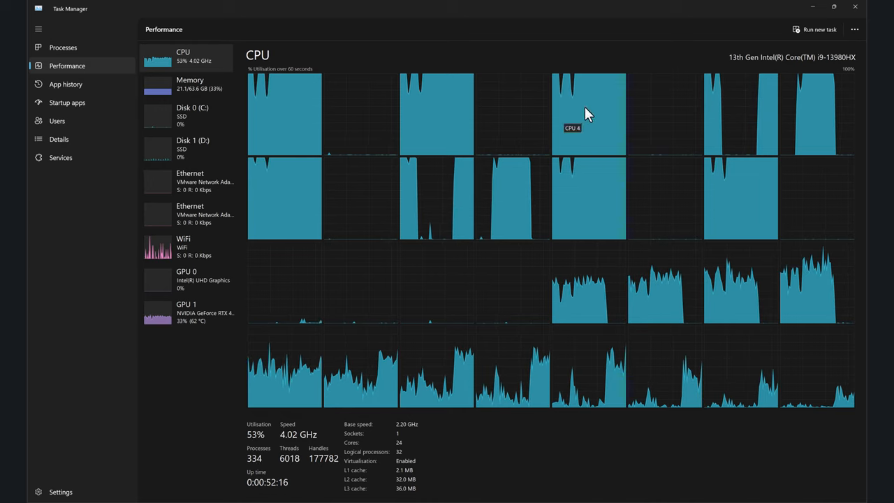
{"action": "mouse_move", "coordinate": [604, 112]}
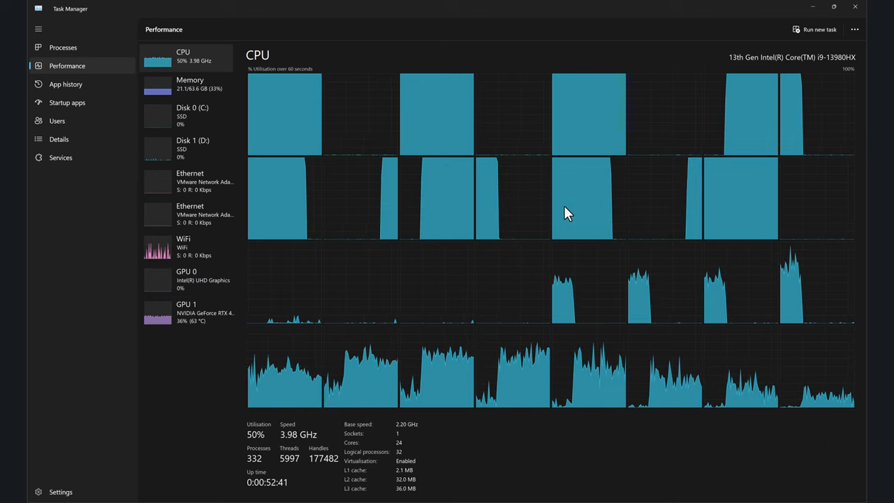
{"action": "mouse_move", "coordinate": [323, 292]}
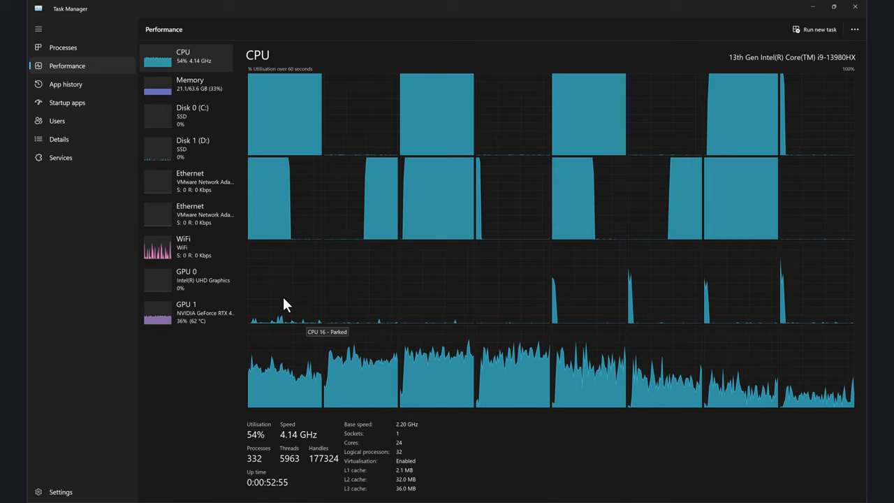
{"action": "mouse_move", "coordinate": [293, 305]}
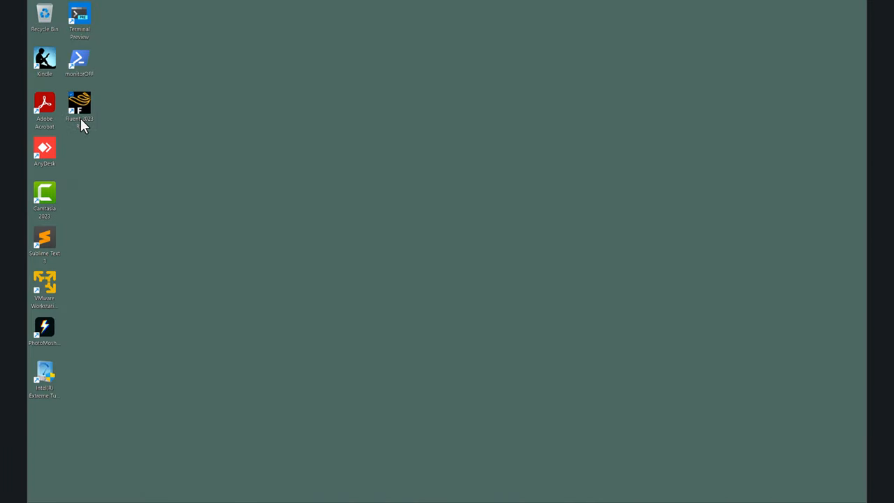
{"action": "right_click", "coordinate": [79, 105]}
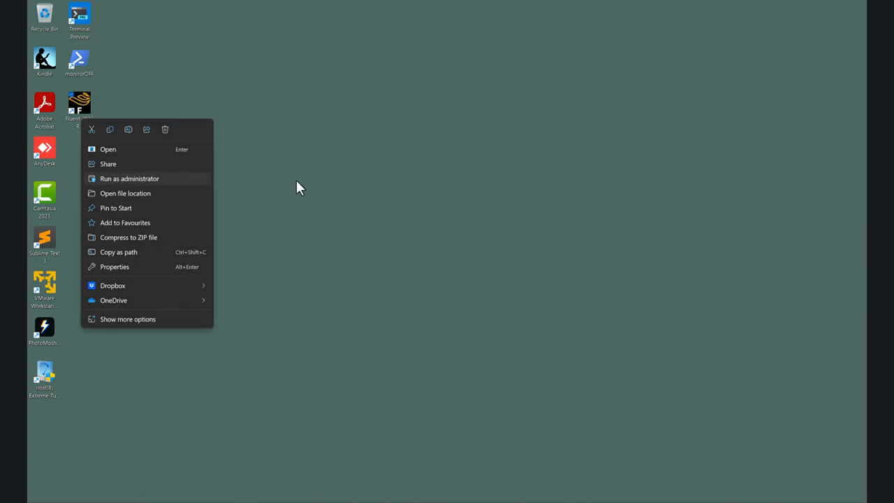
{"action": "left_click", "coordinate": [459, 202]}
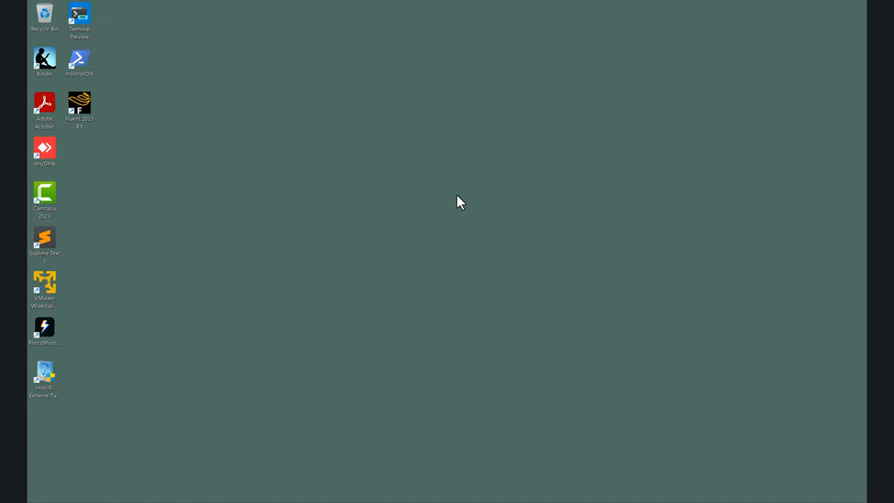
{"action": "mouse_move", "coordinate": [351, 466]}
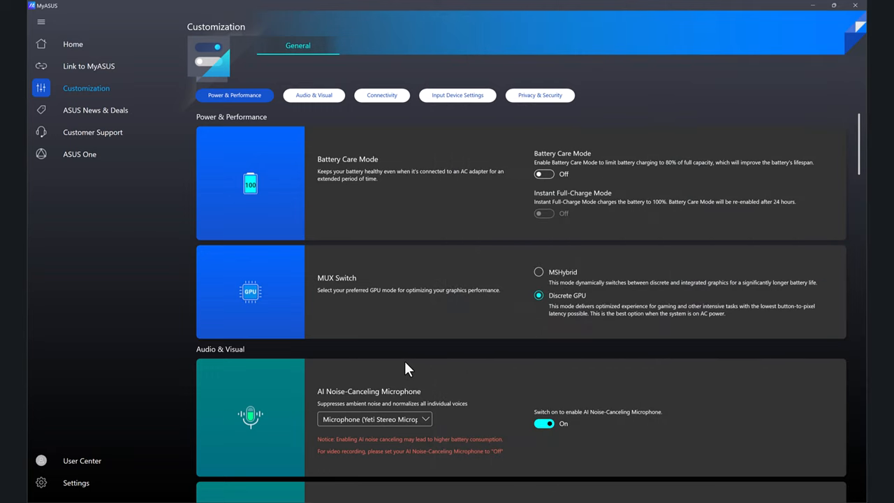
{"action": "mouse_move", "coordinate": [798, 149]}
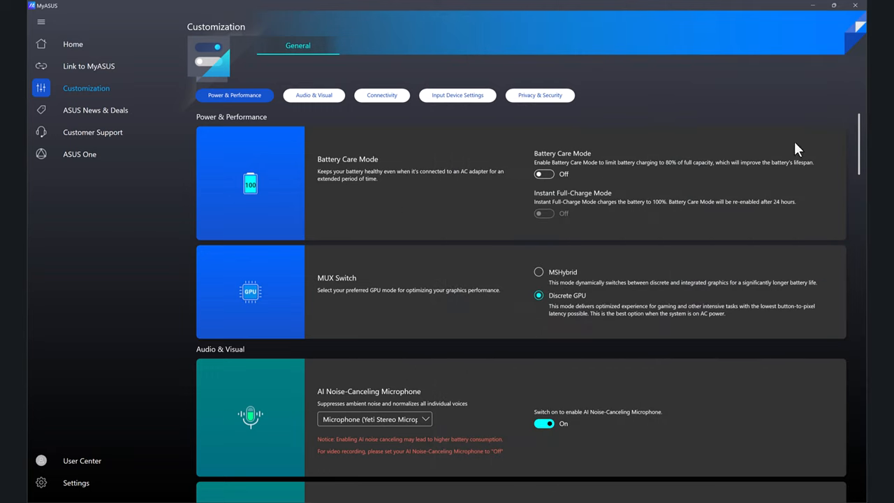
{"action": "mouse_move", "coordinate": [506, 174]}
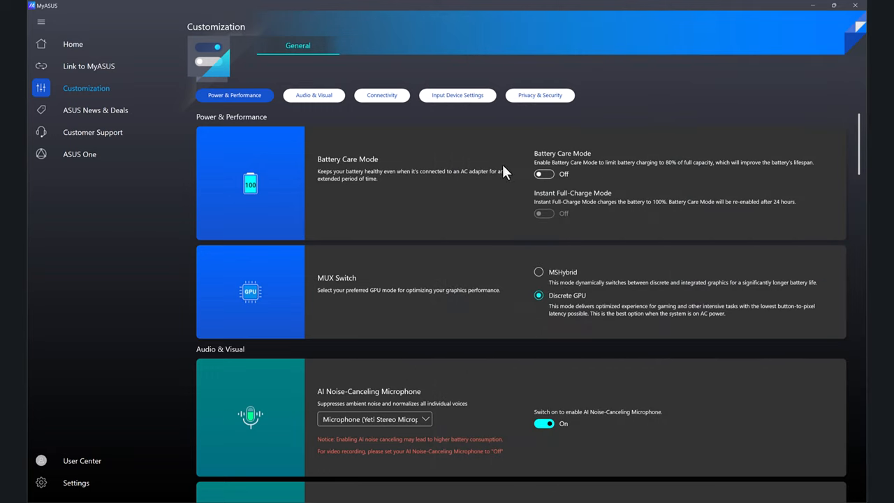
{"action": "mouse_move", "coordinate": [588, 198]}
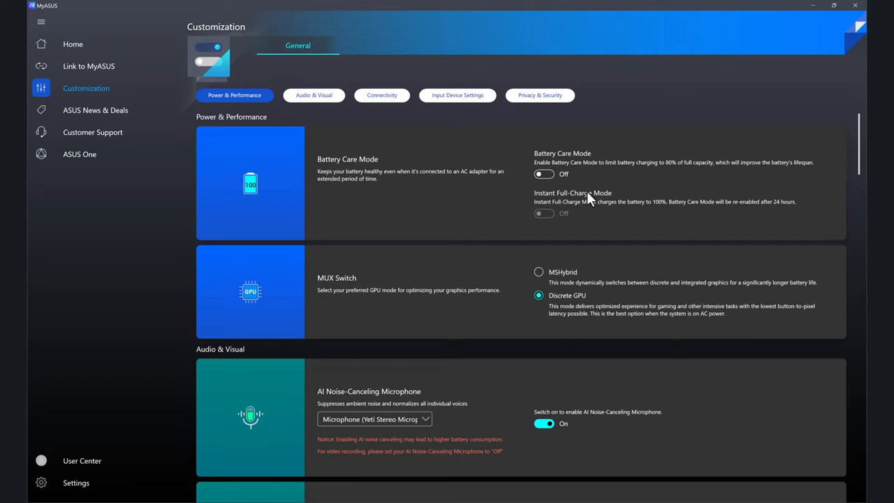
{"action": "mouse_move", "coordinate": [755, 66]}
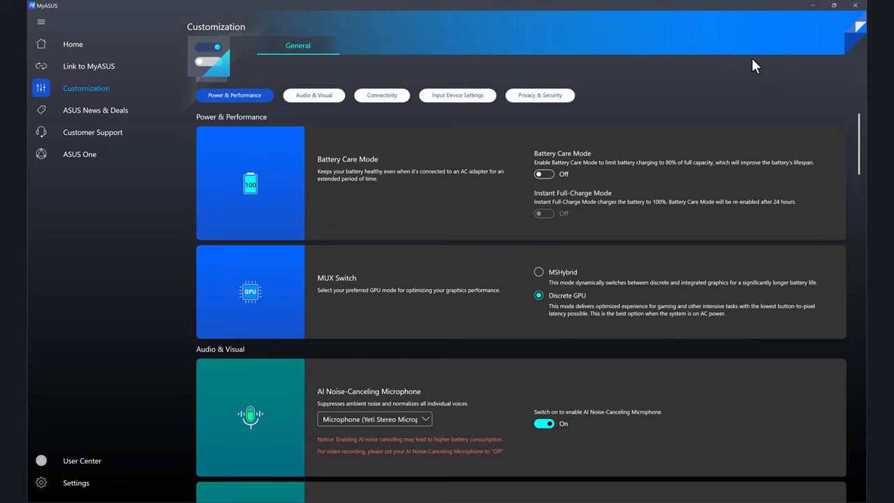